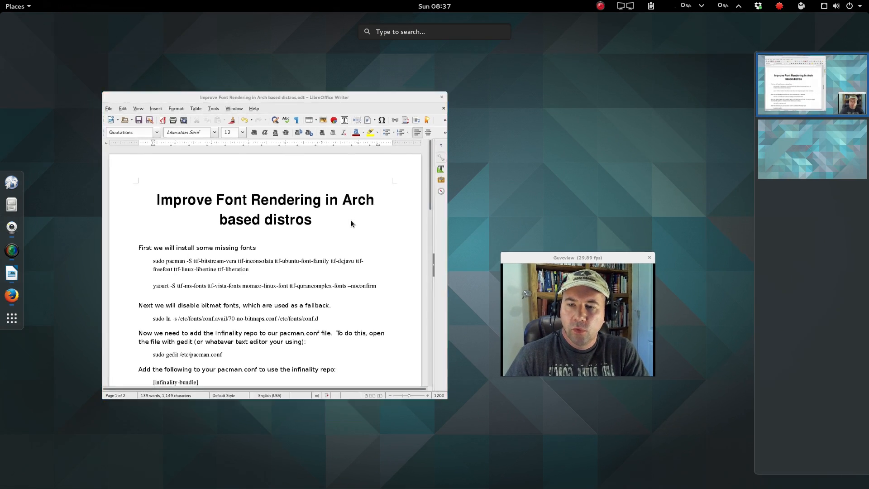
Restore the Writer font-rendering guide and scroll to the Infinality pacman.conf entries
double_click(273, 97)
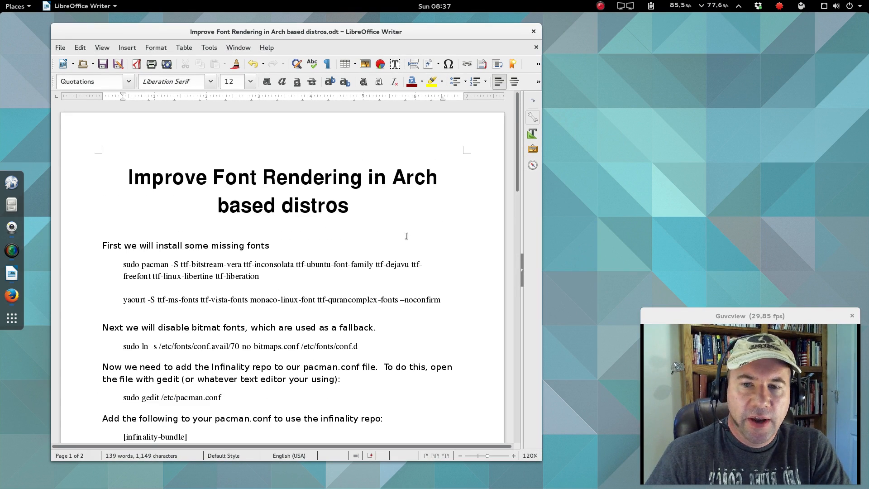
mouse_move(474, 242)
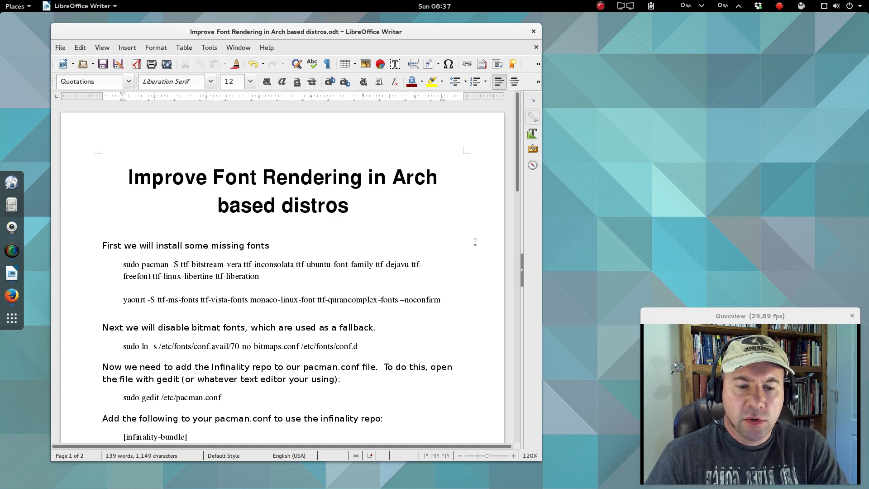
mouse_move(434, 257)
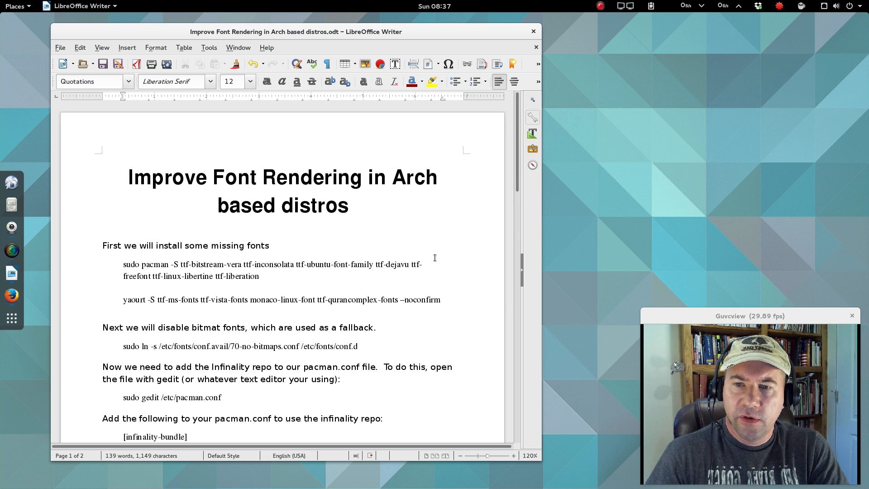
mouse_move(439, 250)
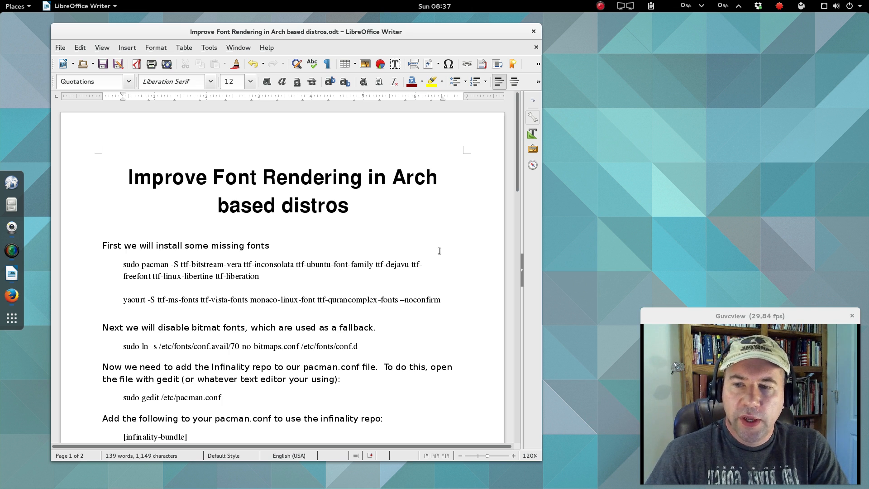
mouse_move(435, 276)
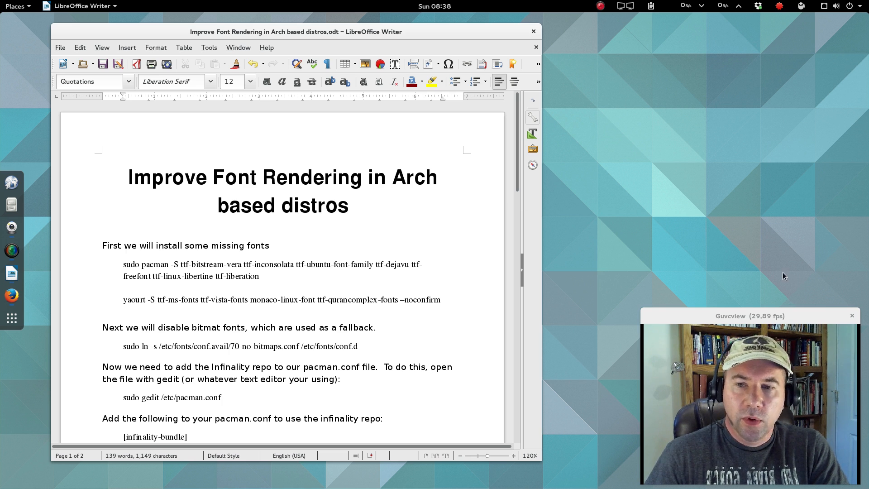
mouse_move(757, 269)
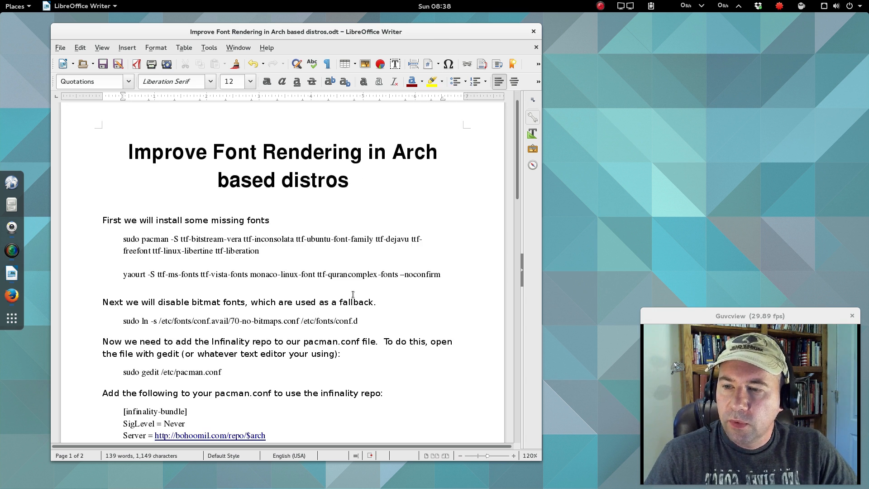
scroll(down, 3)
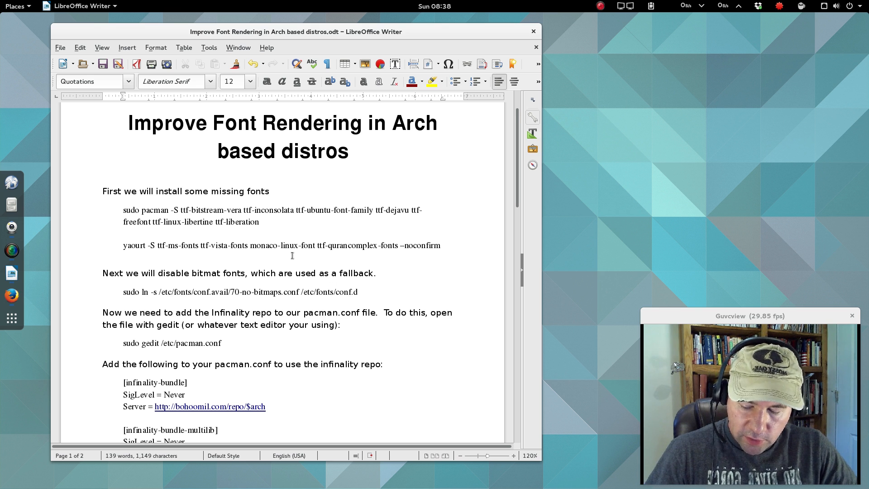
Launch Terminal and run the guide's seven-package ttf pacman install, confirming with y
text(ter)
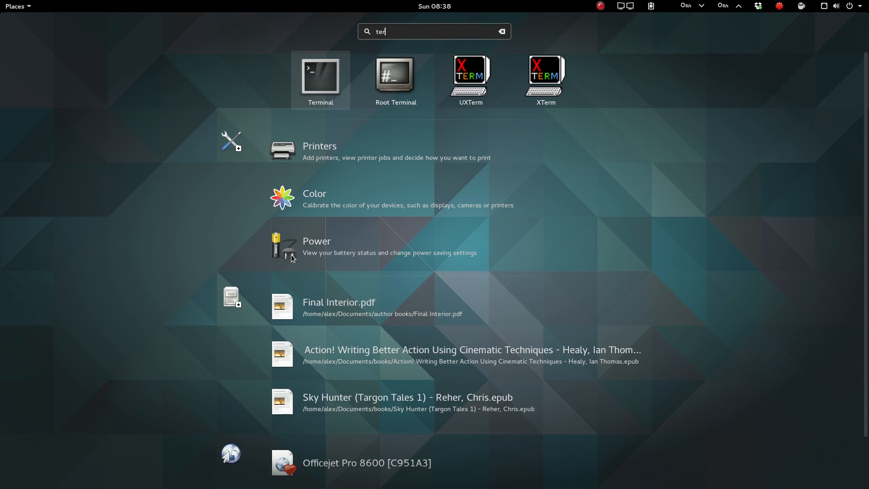
click(320, 75)
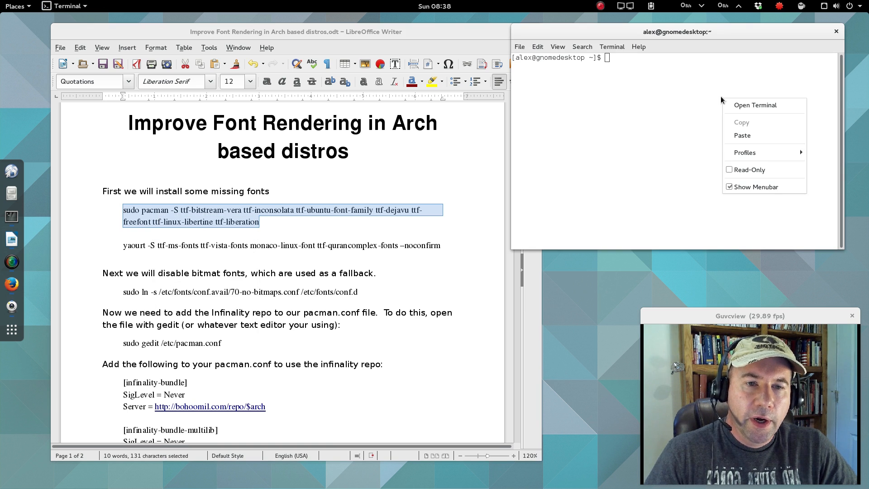
click(741, 136)
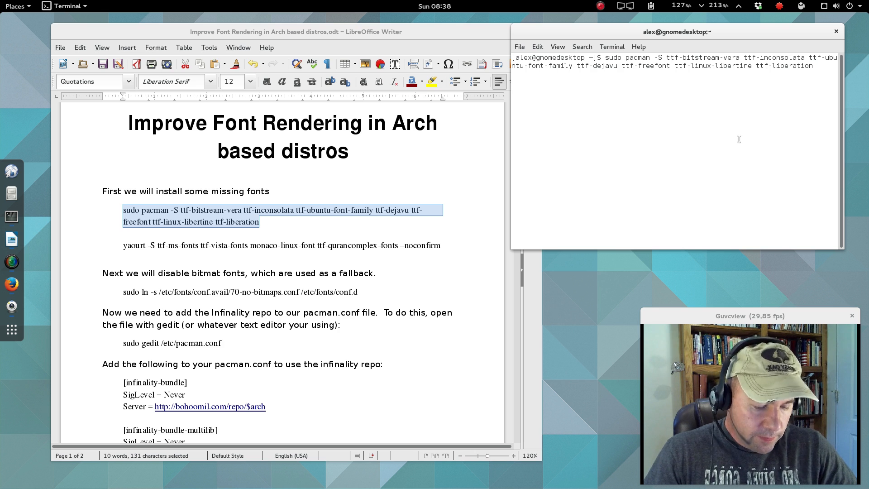
key(Return)
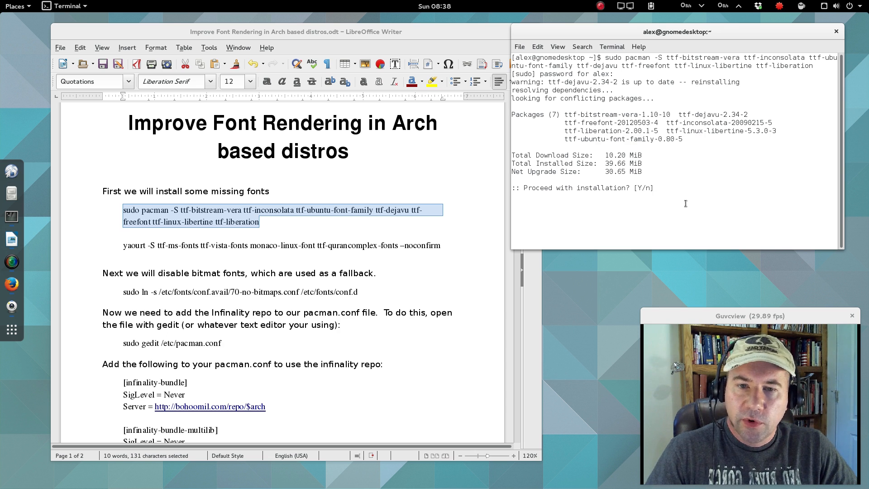
text(y)
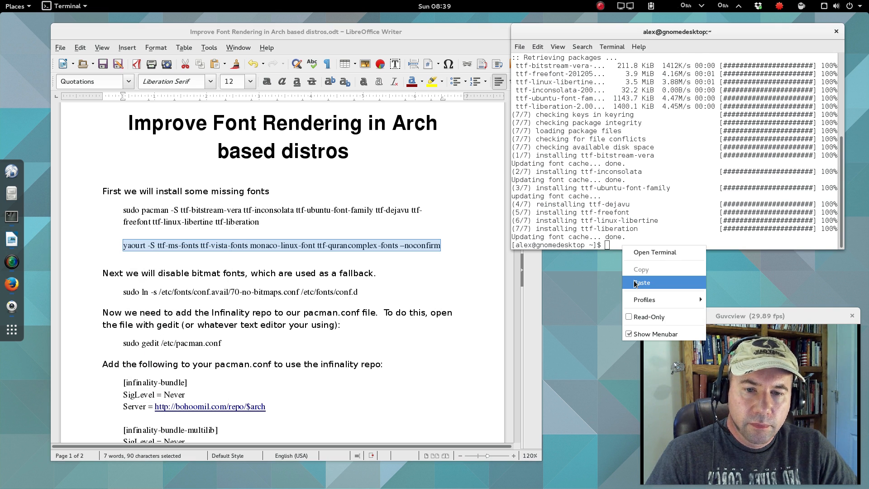
Remove --noconfirm from the guide's yaourt command and run it to install ttf-vista-fonts
click(642, 282)
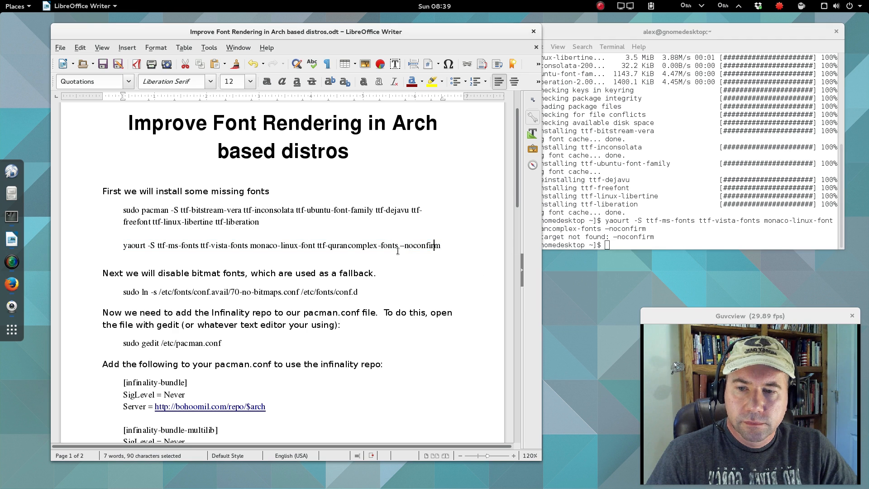
double_click(376, 245)
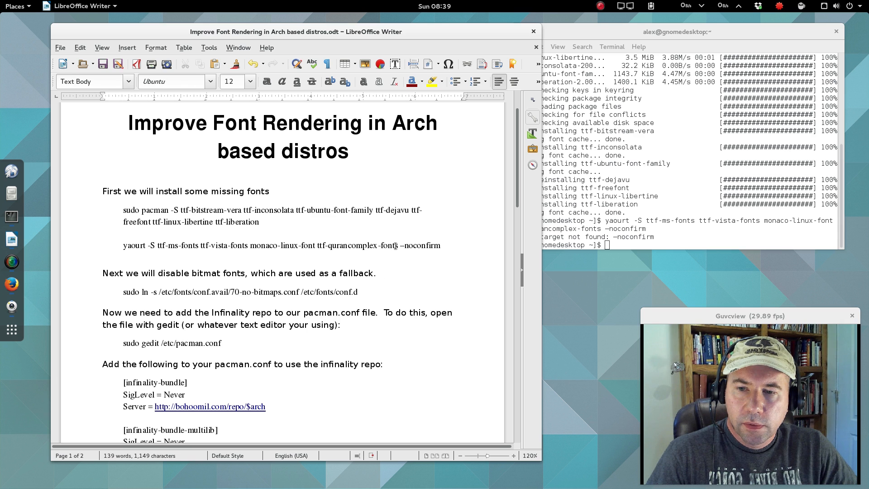
drag(136, 245, 397, 245)
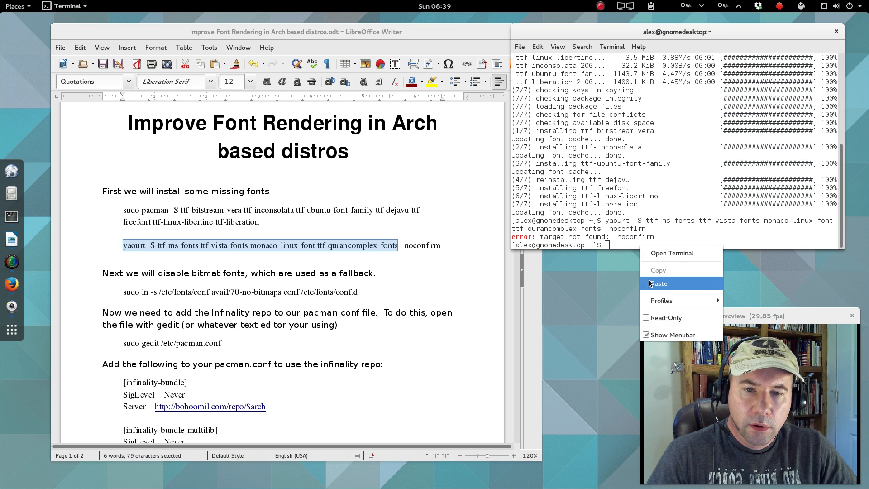
click(659, 283)
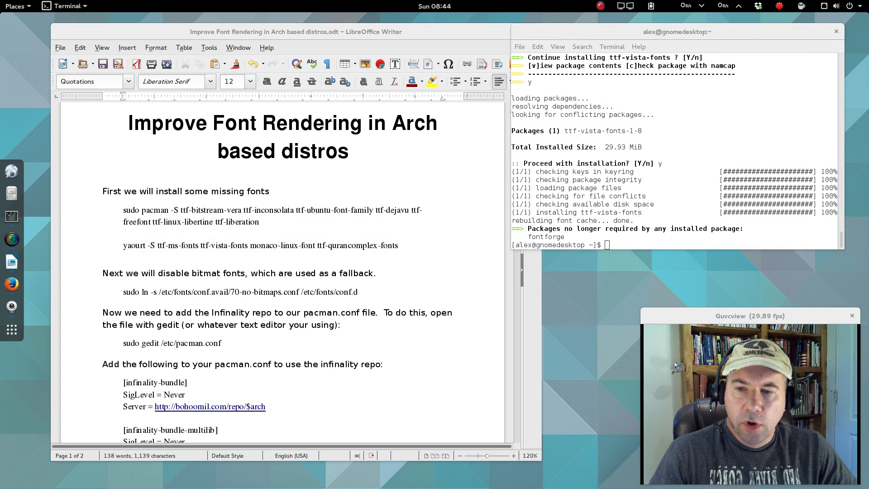
Copy the guide's sudo ln -s 70-no-bitmaps.conf command for the terminal
drag(185, 291, 358, 292)
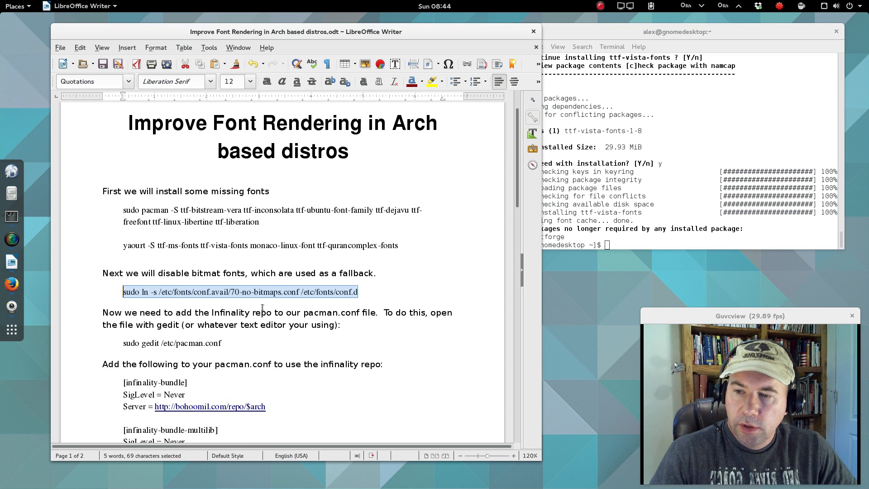
right_click(620, 264)
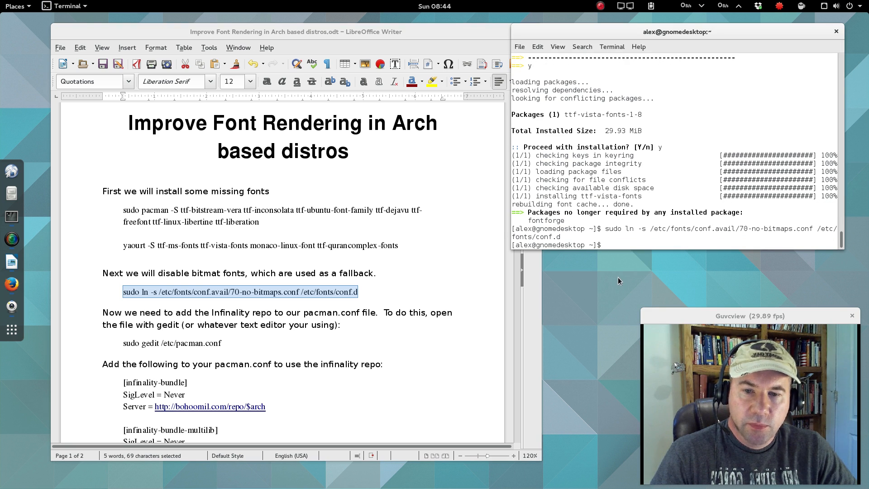
scroll(down, 3)
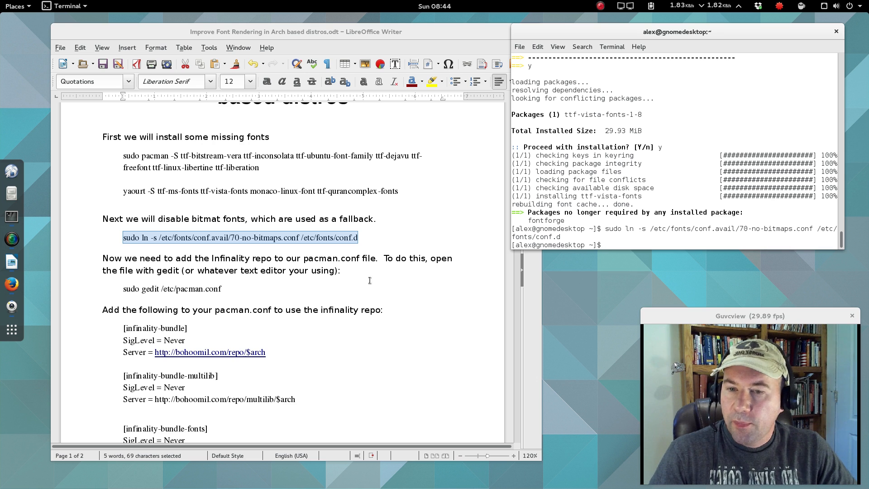
mouse_move(238, 289)
text(sudo gedit /etc/pacman.conf)
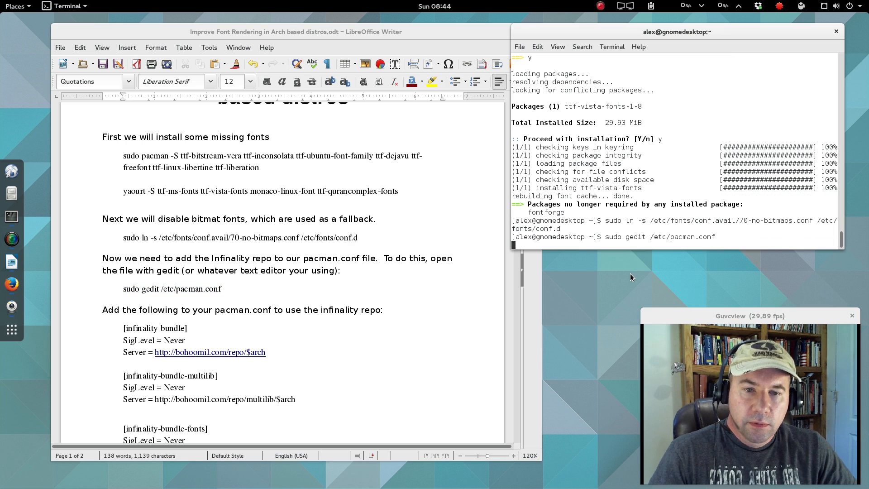
Open /etc/pacman.conf in gedit and paste the three Infinality repository blocks at the end
key(Return)
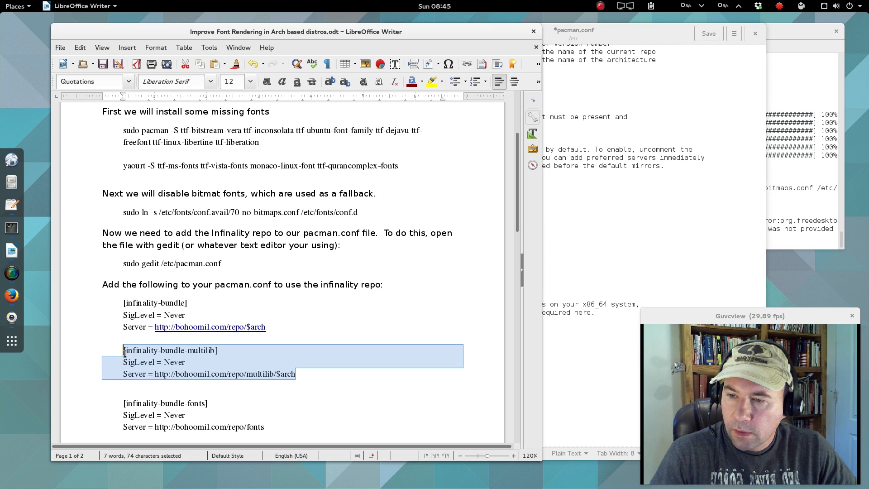
right_click(166, 355)
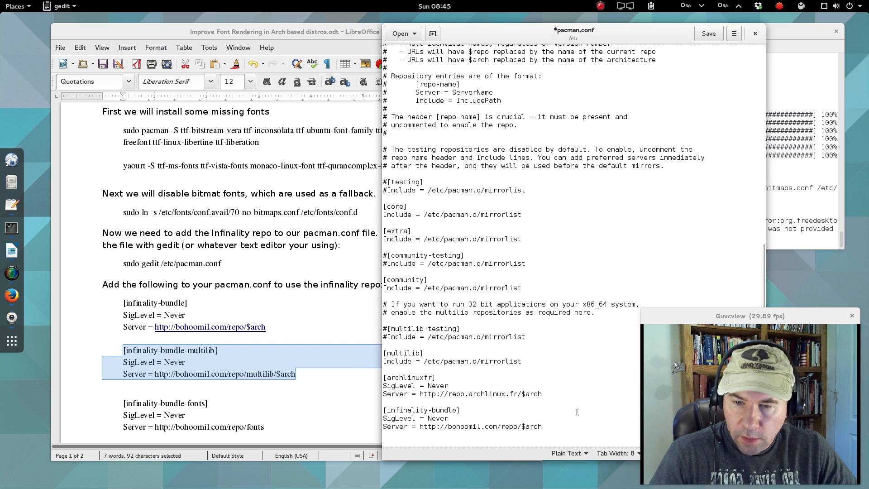
scroll(down, 3)
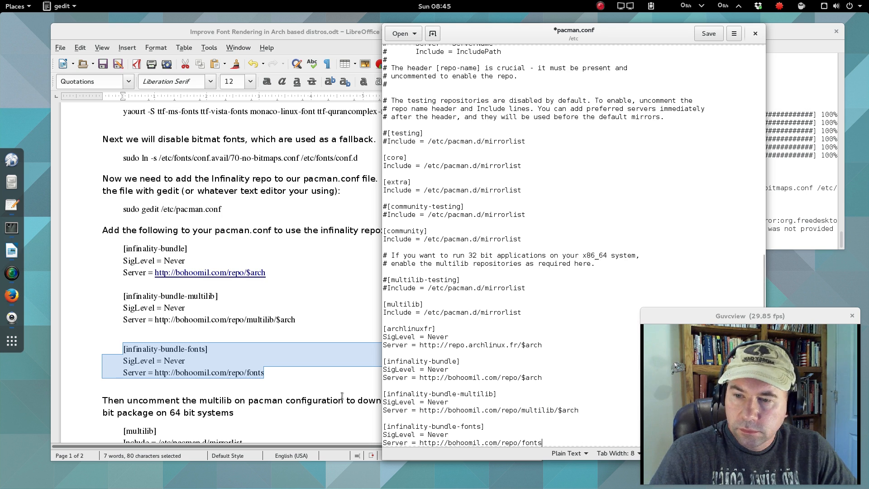
scroll(down, 3)
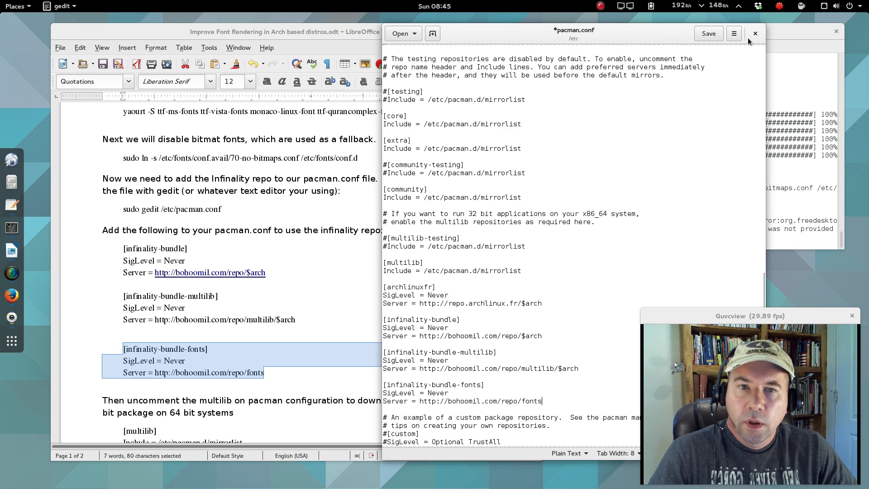
Save and close pacman.conf, then force-refresh databases with sudo pacman -Syy
click(708, 33)
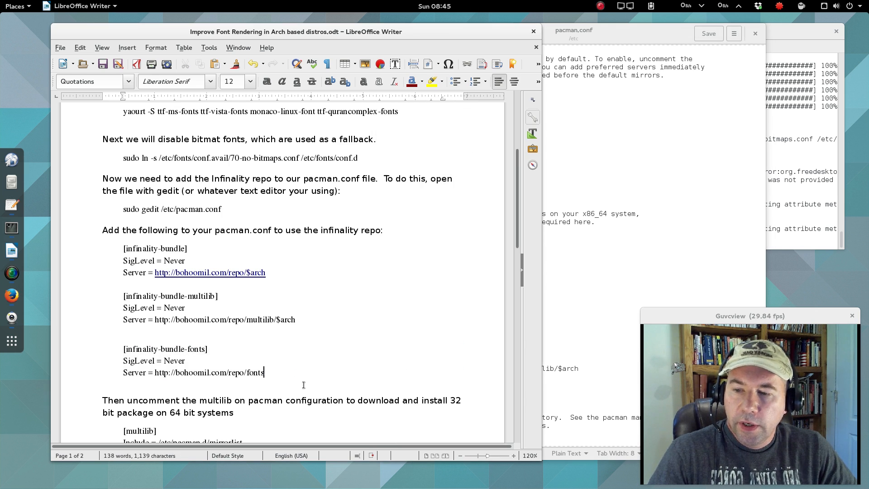
scroll(down, 3)
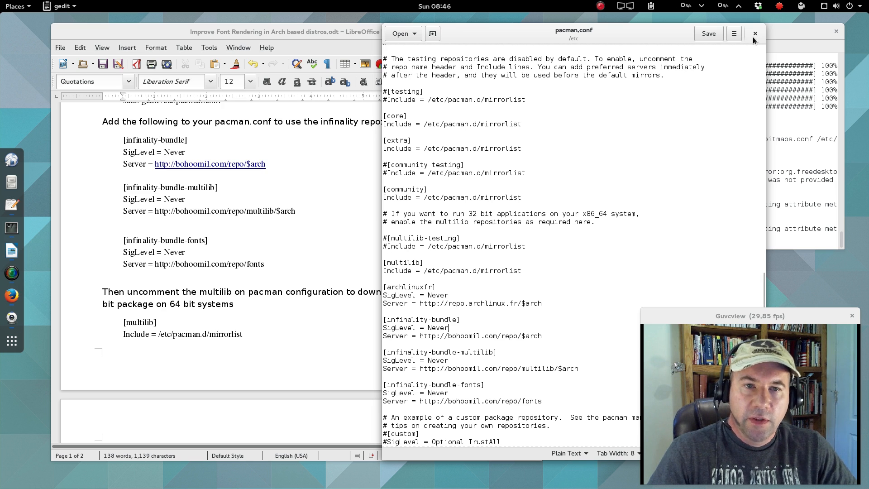
click(753, 33)
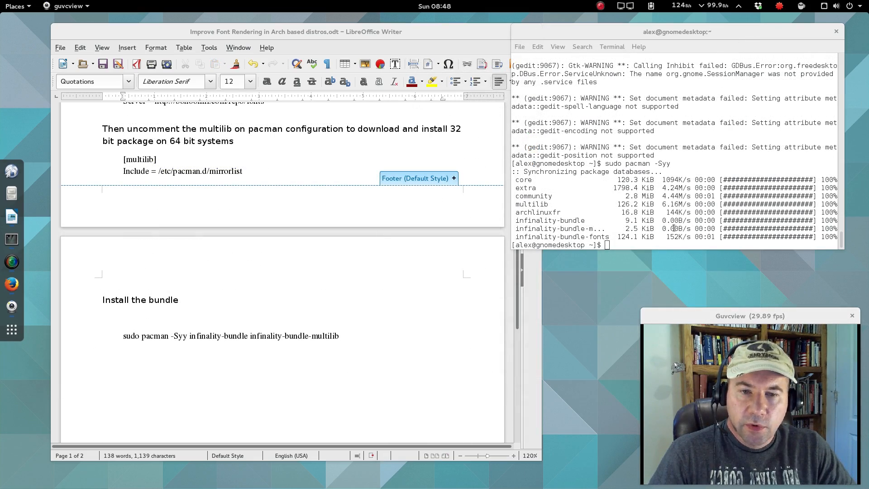
text(sudo pacman -Syy)
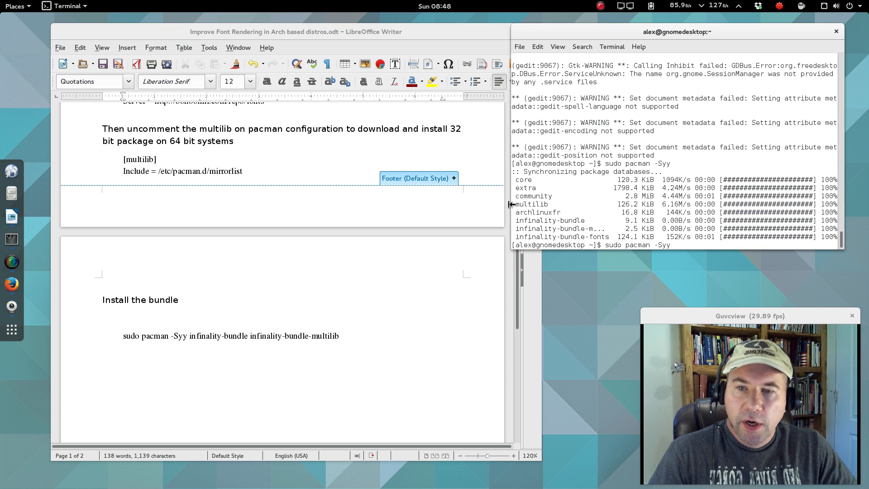
mouse_move(639, 262)
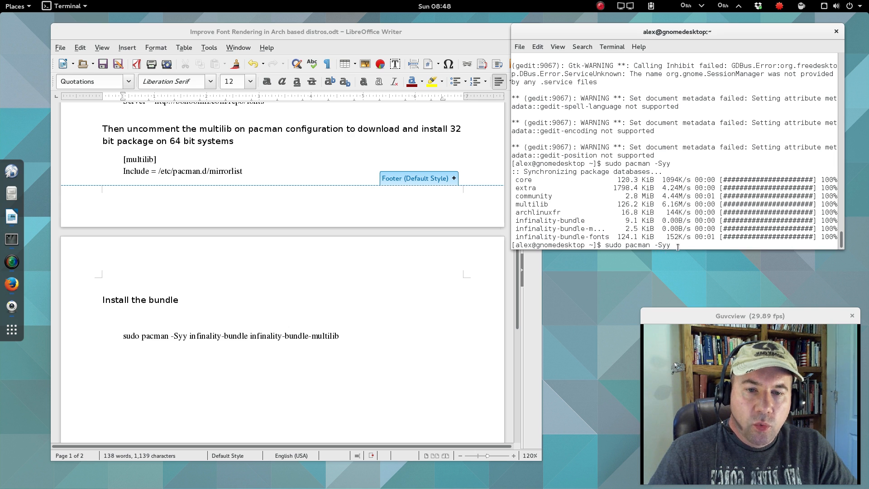
key(Return)
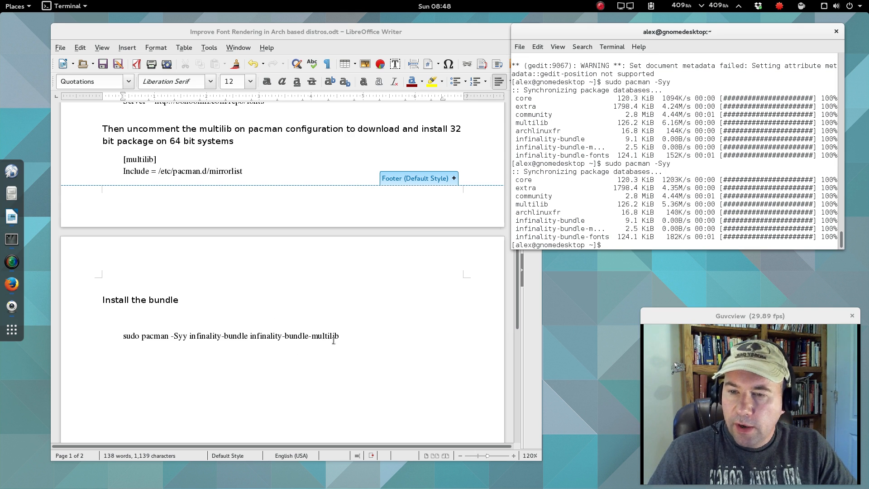
Run the infinality-bundle install command, approving replacement of cairo, fontconfig and freetype2
triple_click(230, 335)
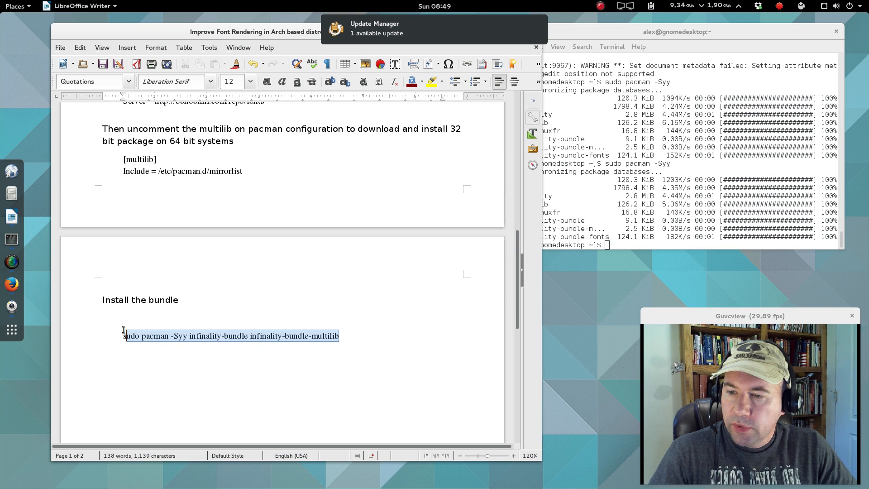
right_click(231, 335)
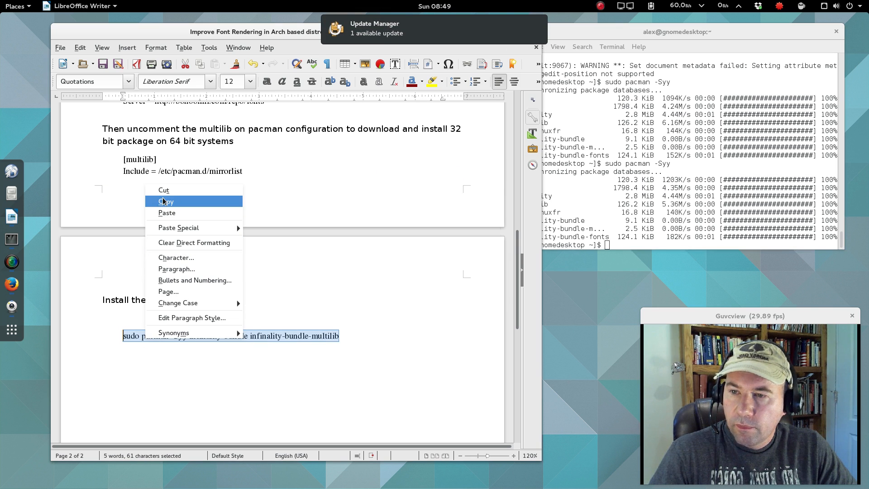
right_click(607, 244)
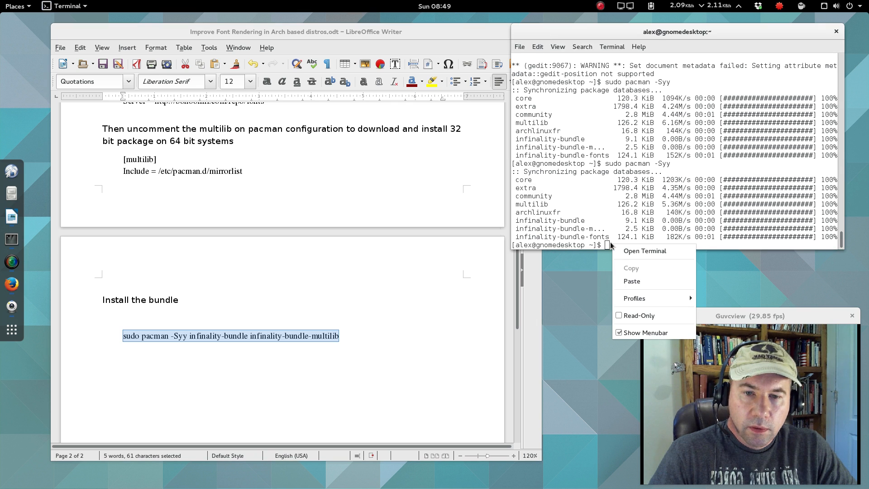
click(631, 281)
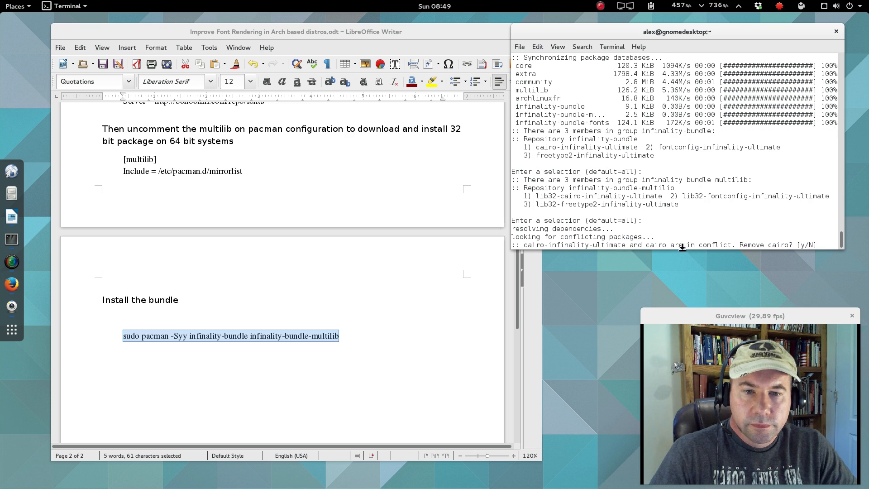
mouse_move(743, 258)
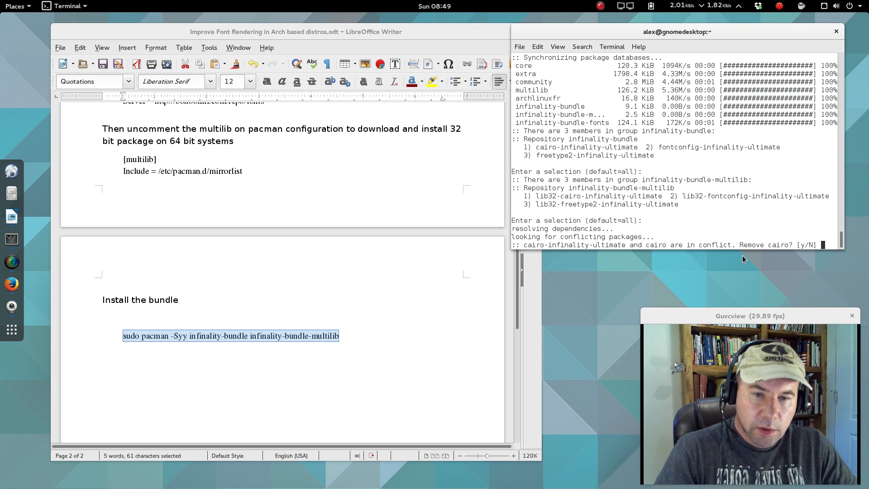
text(y)
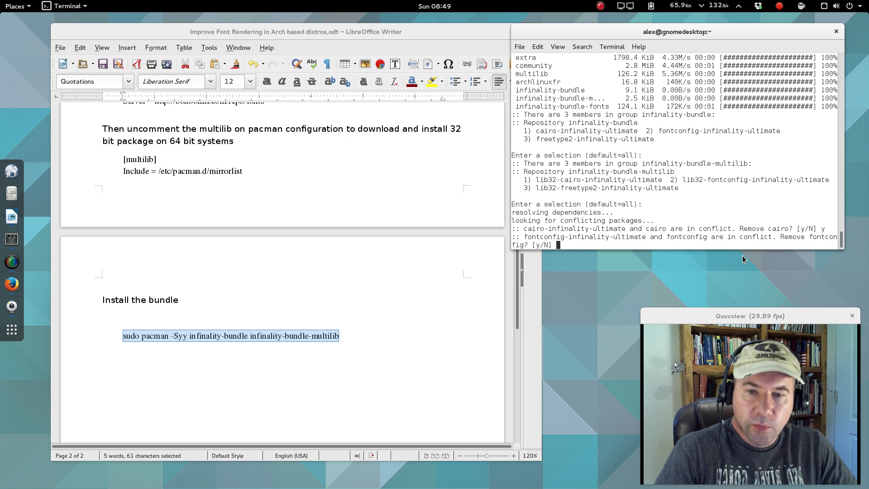
text(y)
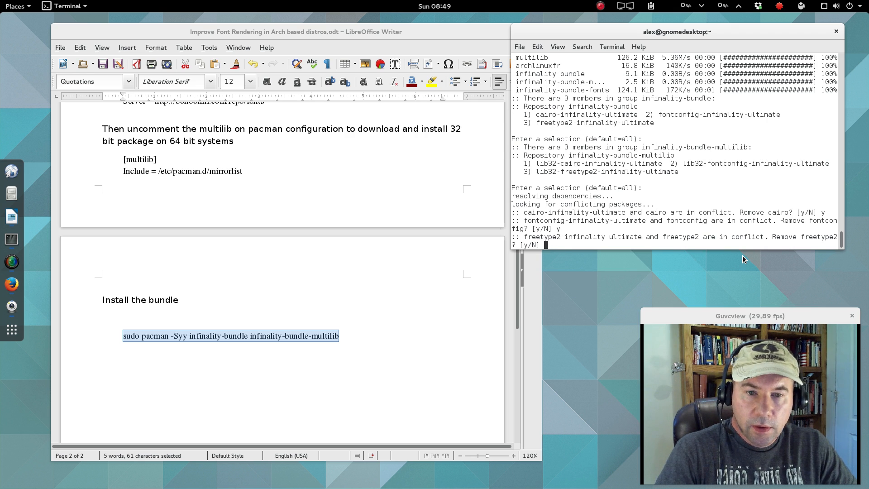
text(y)
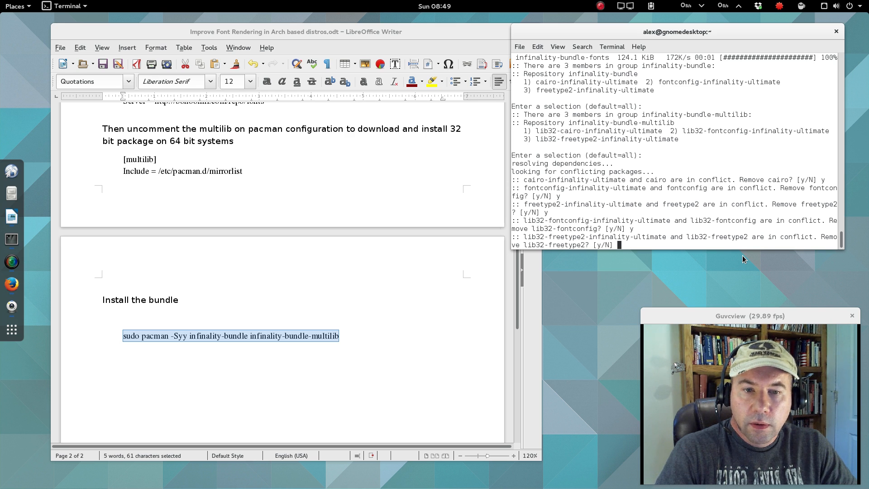
text(y)
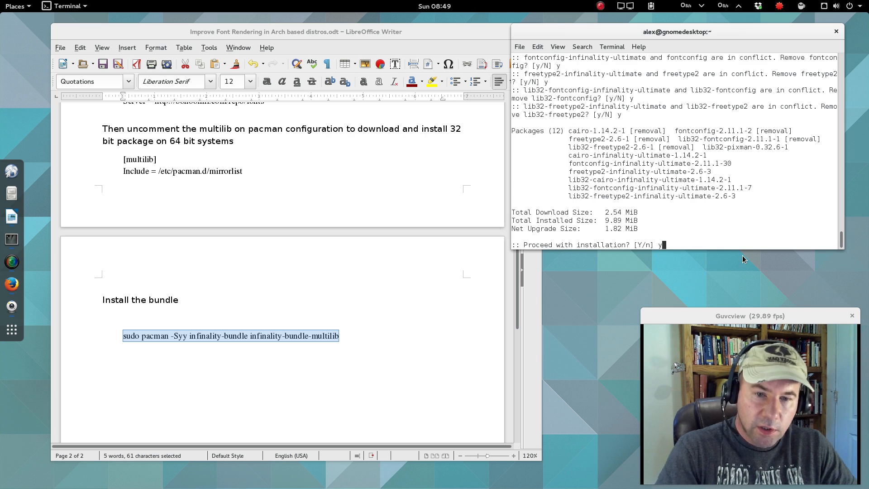
Confirm 'Proceed with installation' for the twelve infinality packages
key(Return)
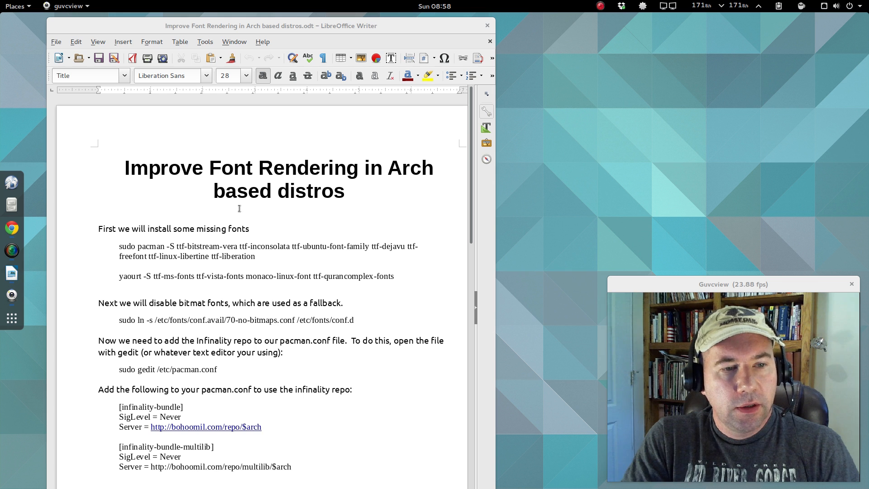
mouse_move(313, 272)
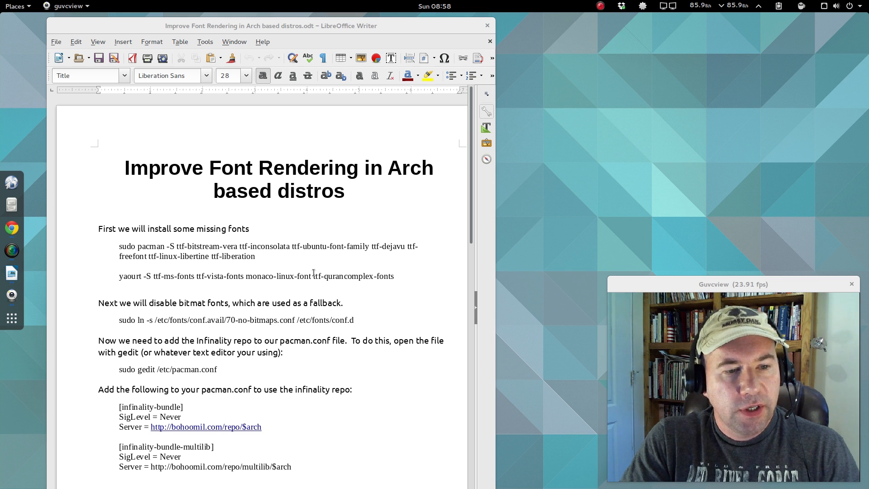
Scroll through the guide's opening font-install steps
scroll(down, 3)
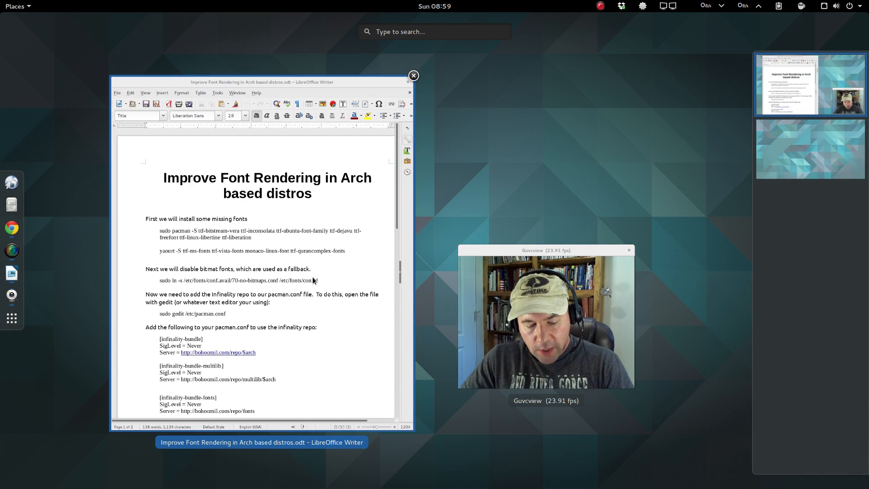
Launch Tweak Tool via 'twe' search and open its Desktop and Fonts sections
text(twe)
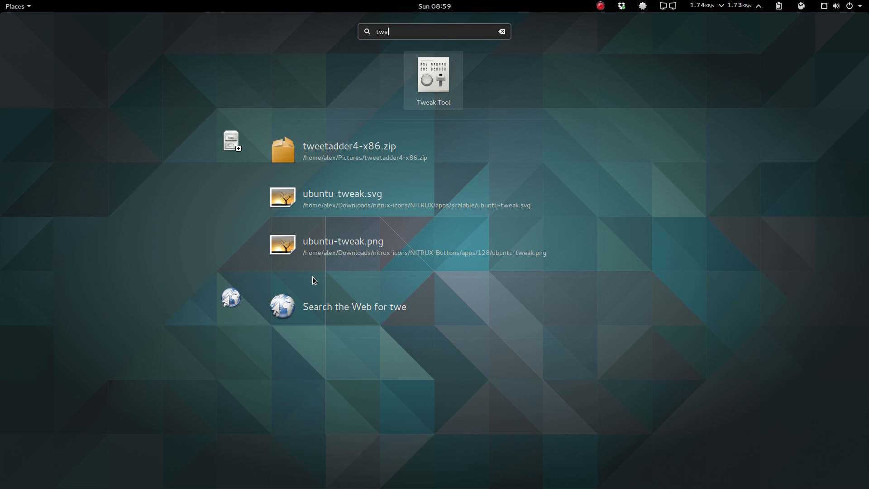
click(433, 75)
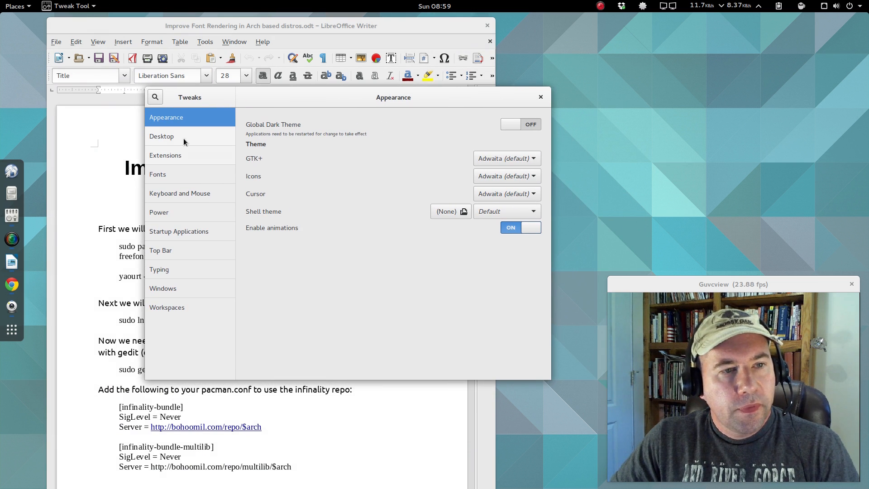
click(161, 136)
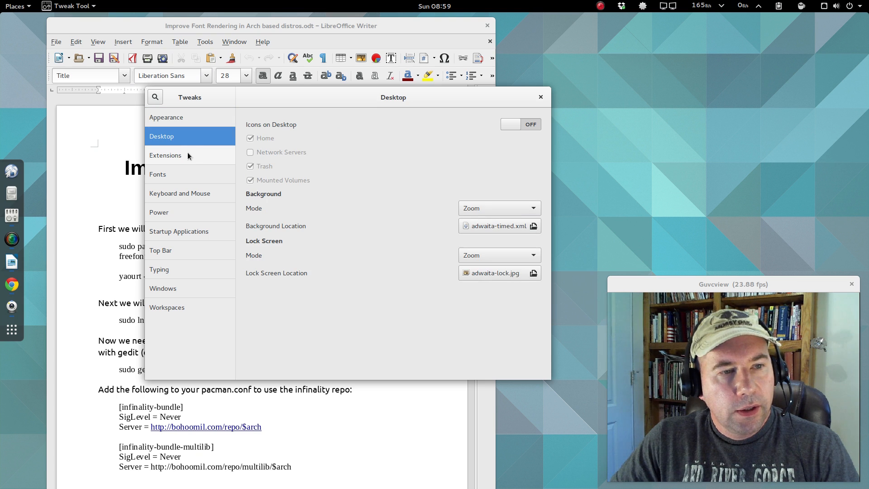
click(158, 174)
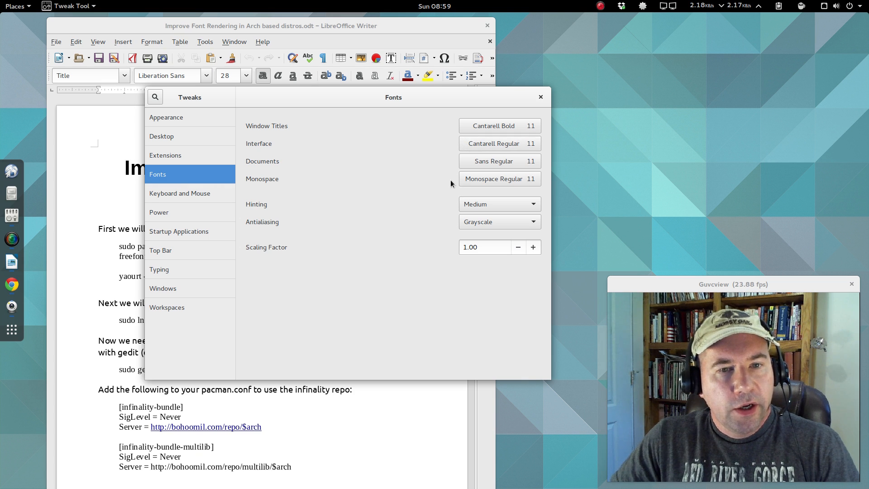
mouse_move(465, 207)
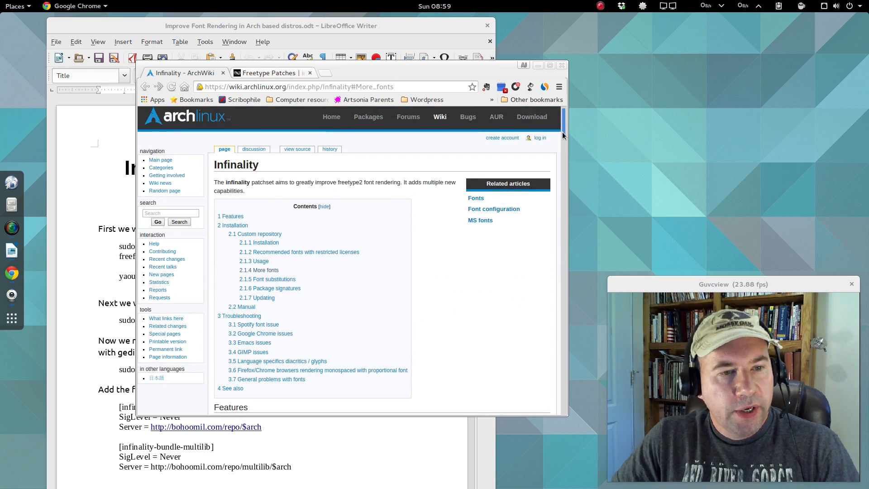
Scroll the Infinality ArchWiki article, return to its tab, and raise the Chrome window
scroll(down, 3)
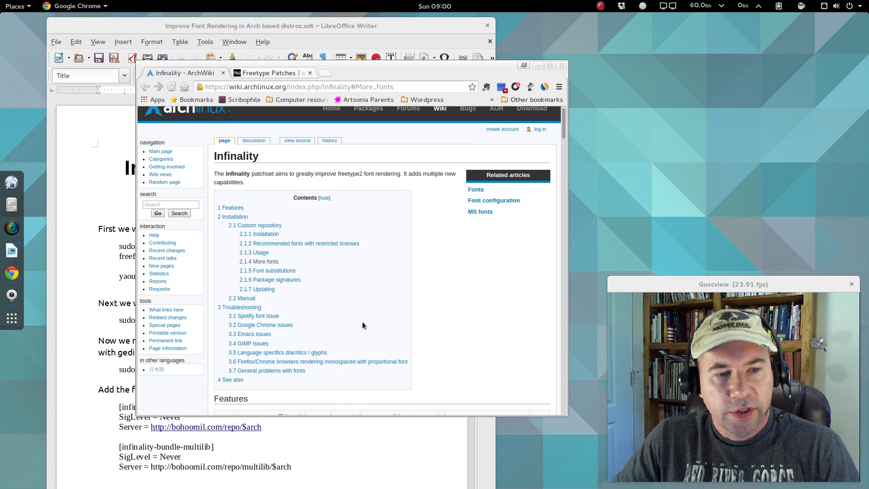
mouse_move(398, 312)
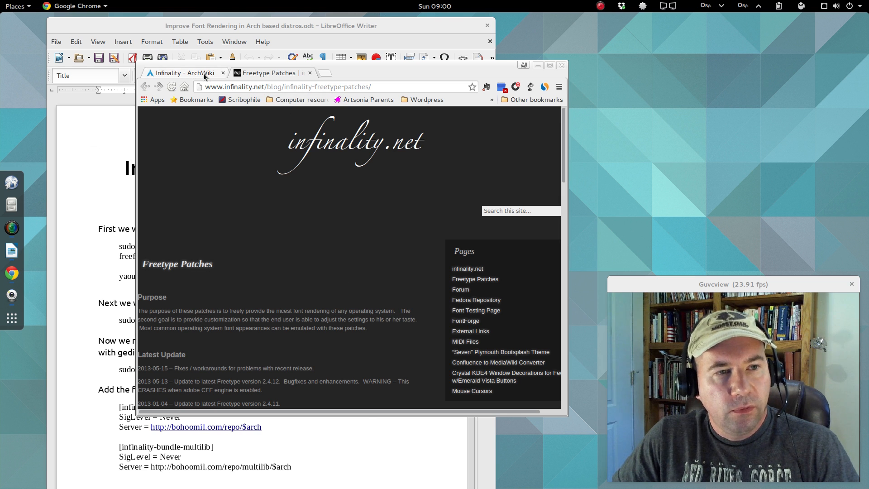
click(183, 72)
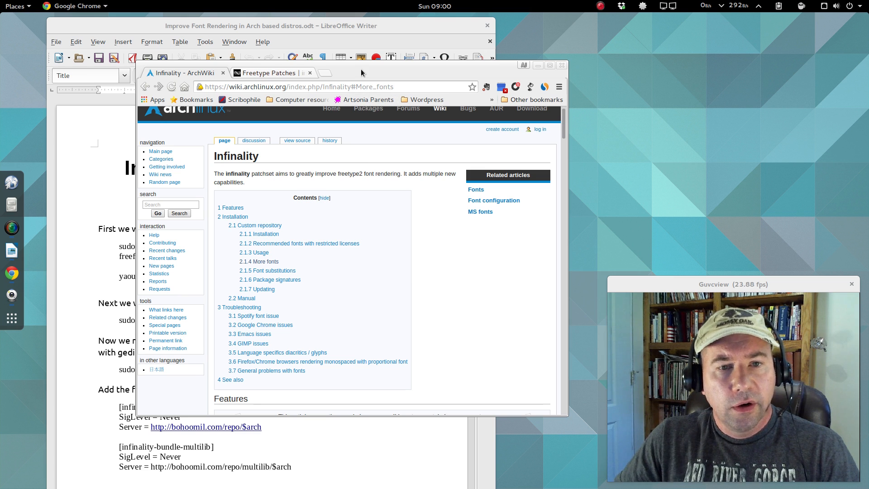
drag(361, 73, 361, 42)
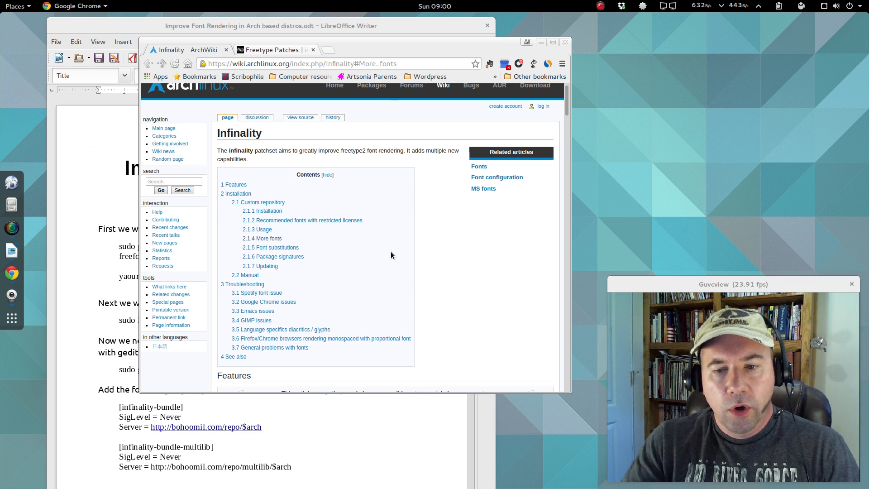
mouse_move(397, 270)
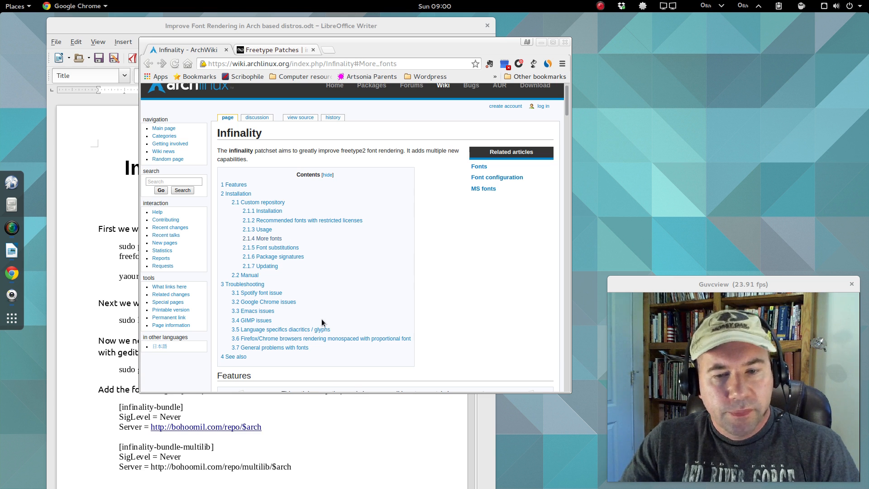
mouse_move(405, 321)
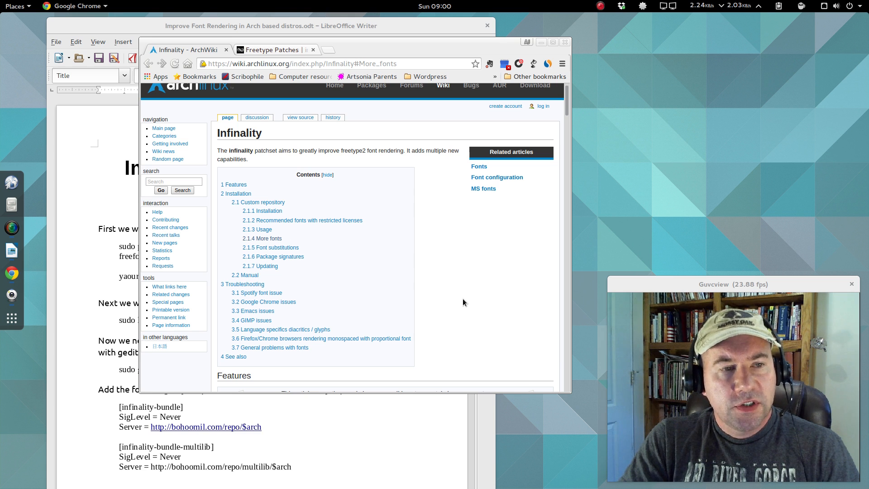
mouse_move(456, 316)
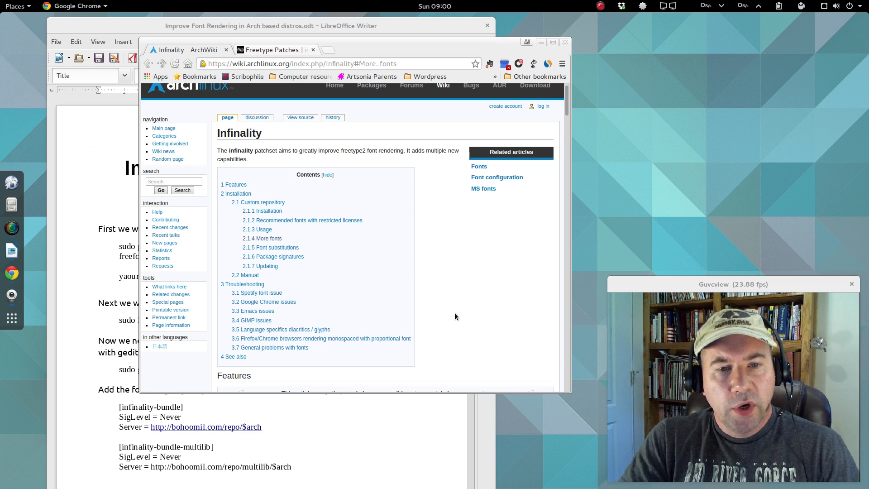